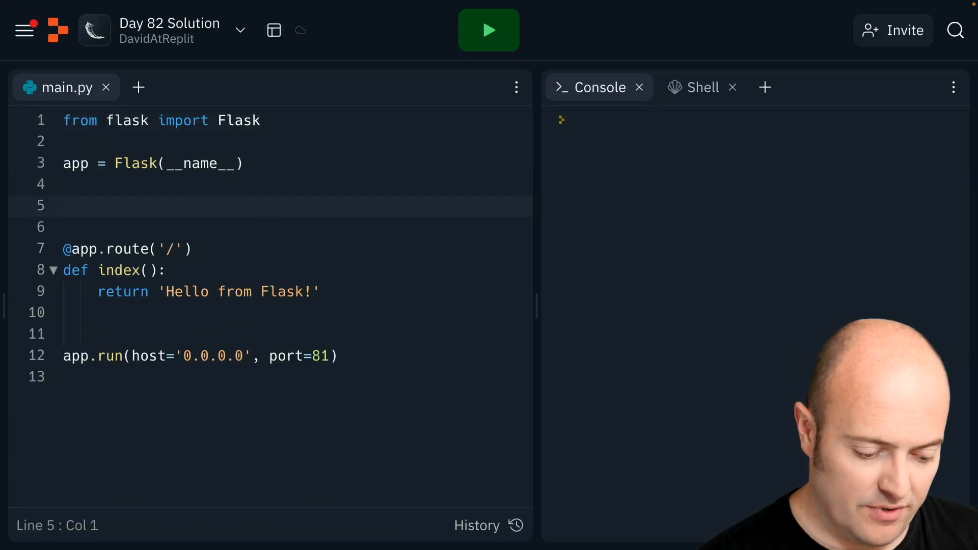
text(@app.route(''))
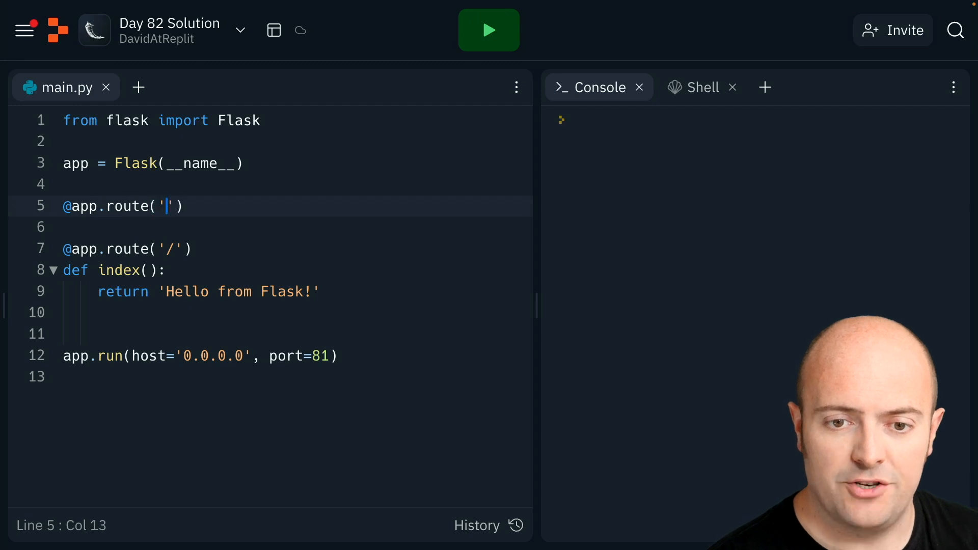
text(/languages)
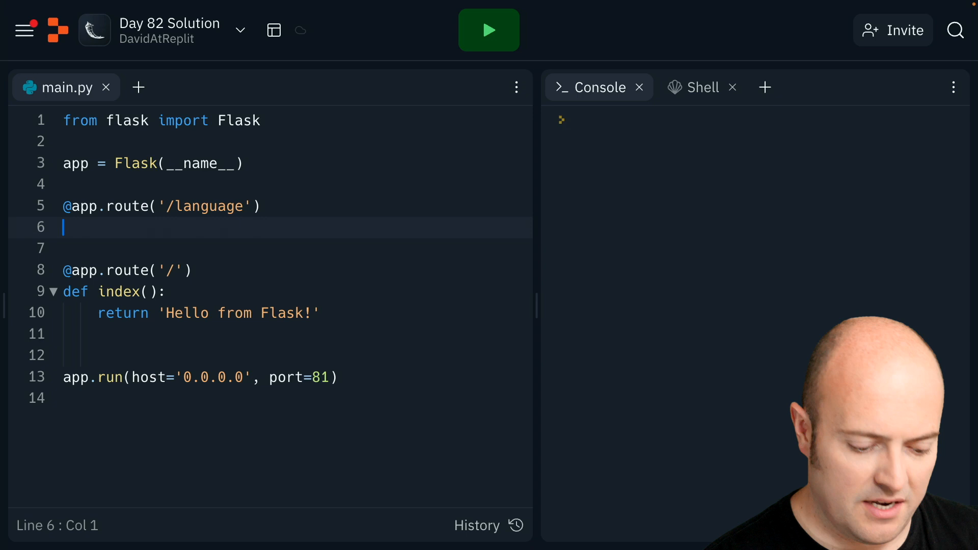
text(def lang():)
click(270, 120)
text(,)
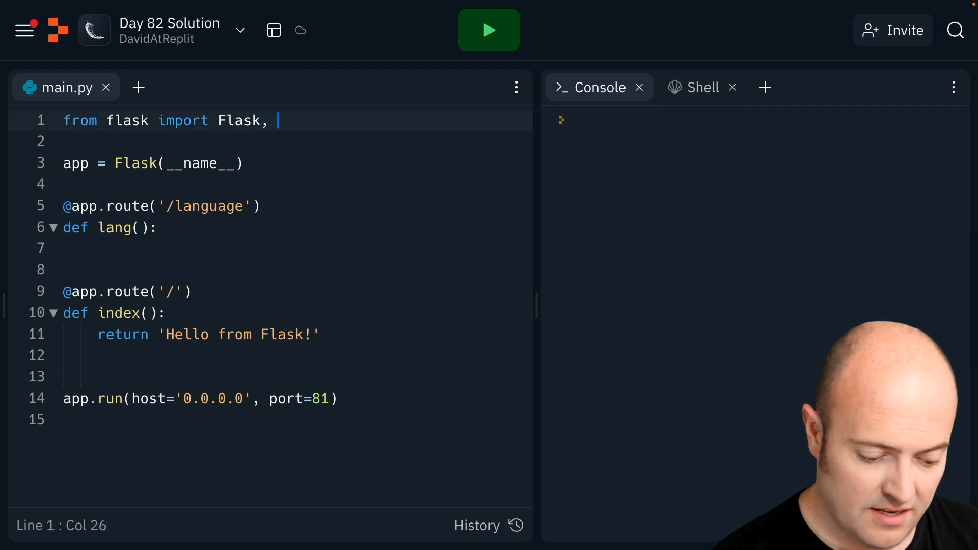
- Import request from flask and restrict the /language route to methods = ["GET"]
text(request)
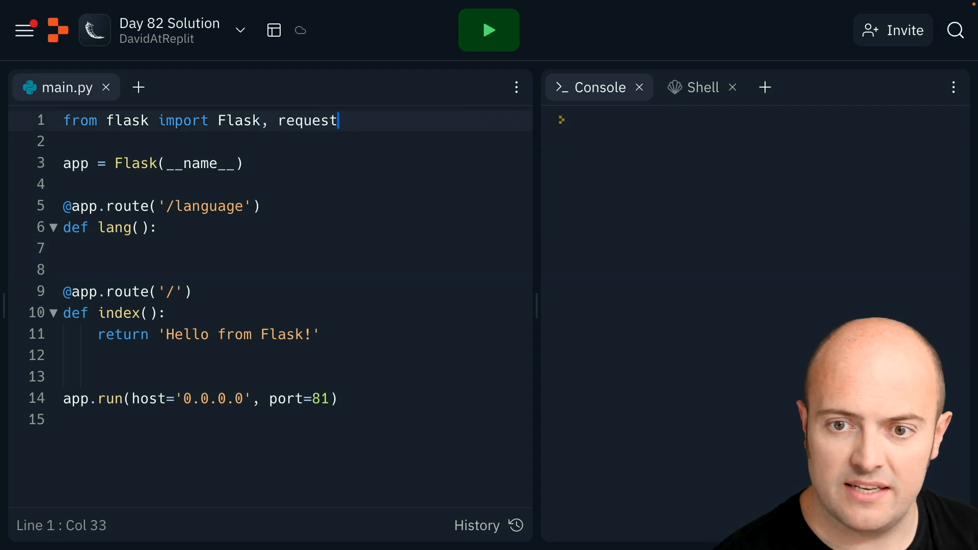
click(243, 206)
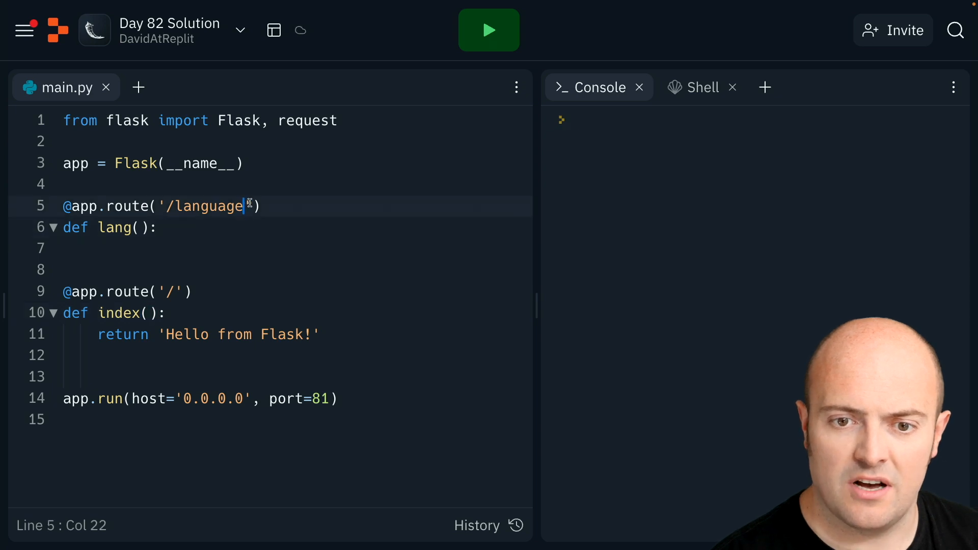
text(, methods)
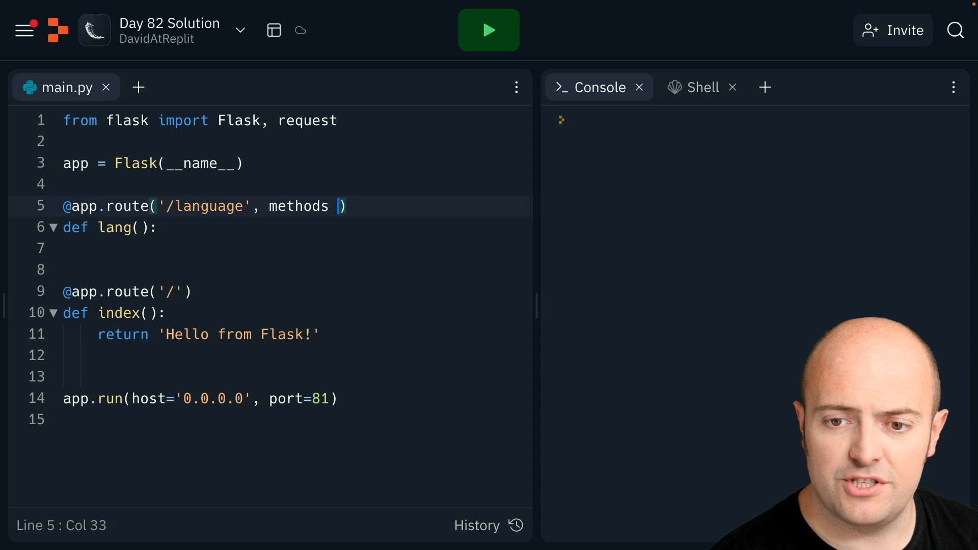
text(= [])
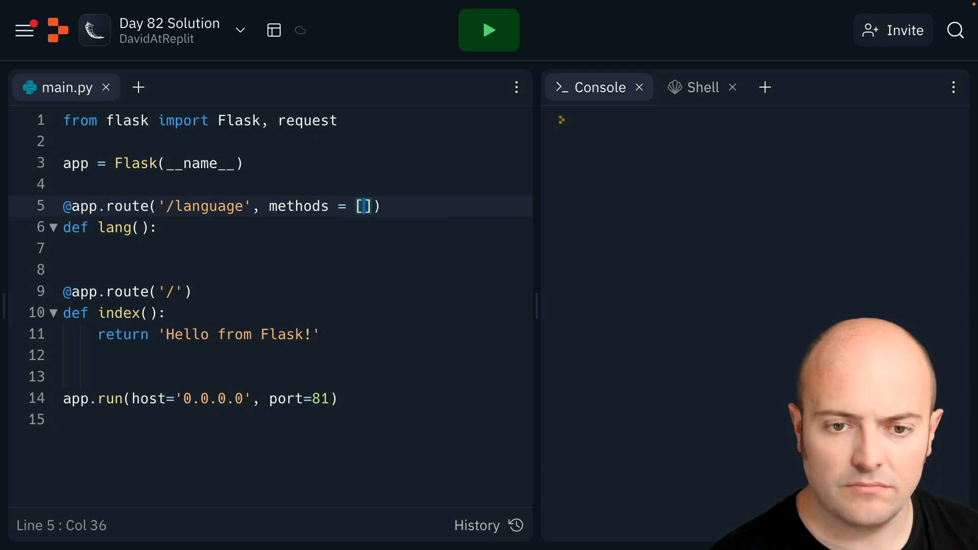
text("GET")
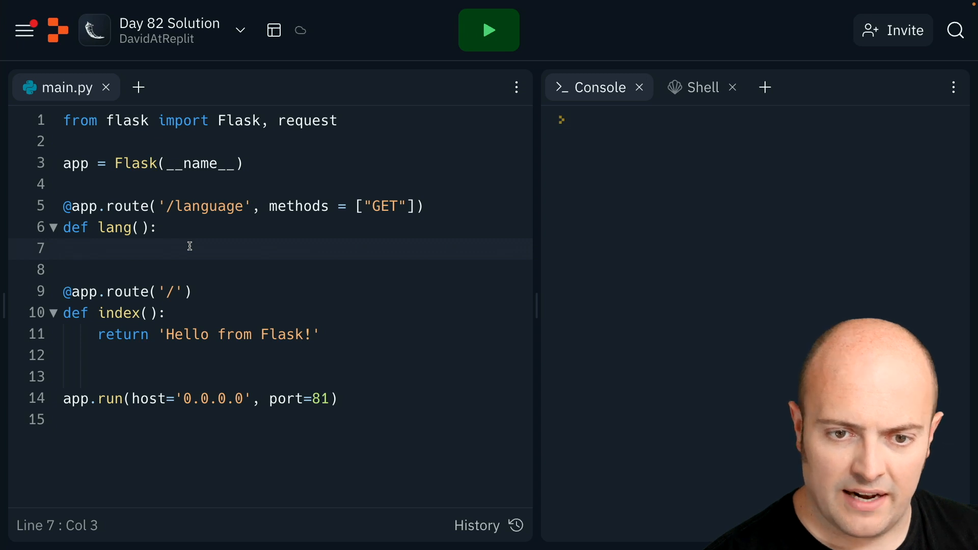
- Store request.args in data and begin an if check on data
text(data = request.args)
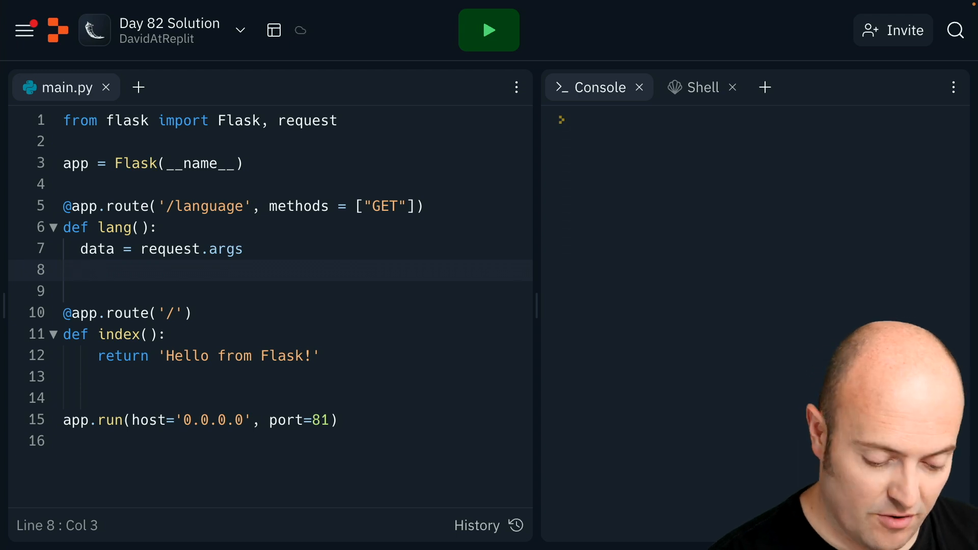
text(if data == {}:)
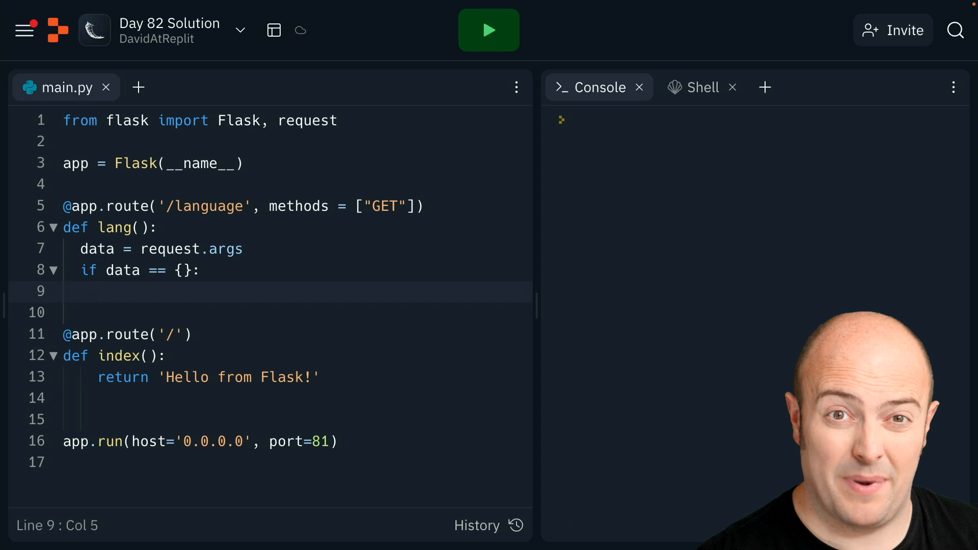
- Return "Nothing here" when the query arguments are empty
click(100, 291)
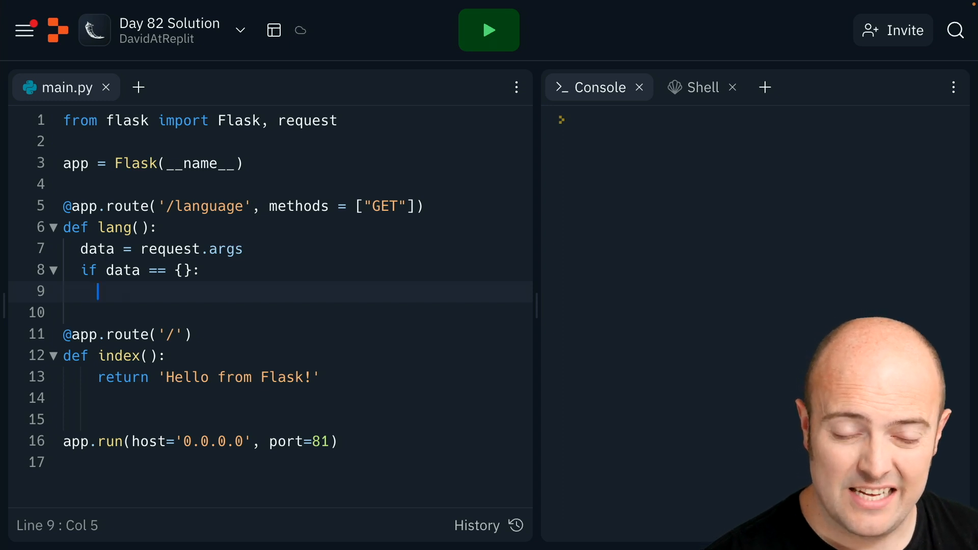
text(re)
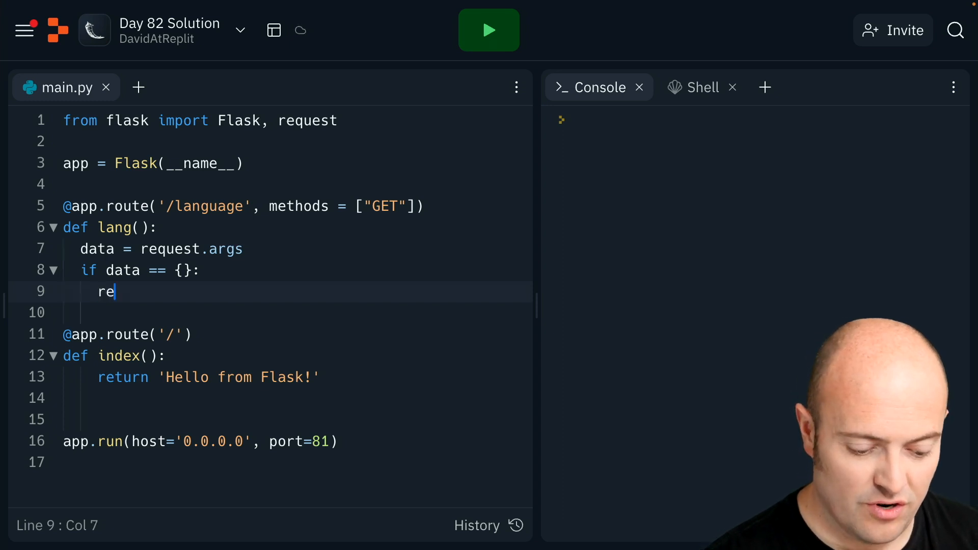
text(turn "Nothing here)
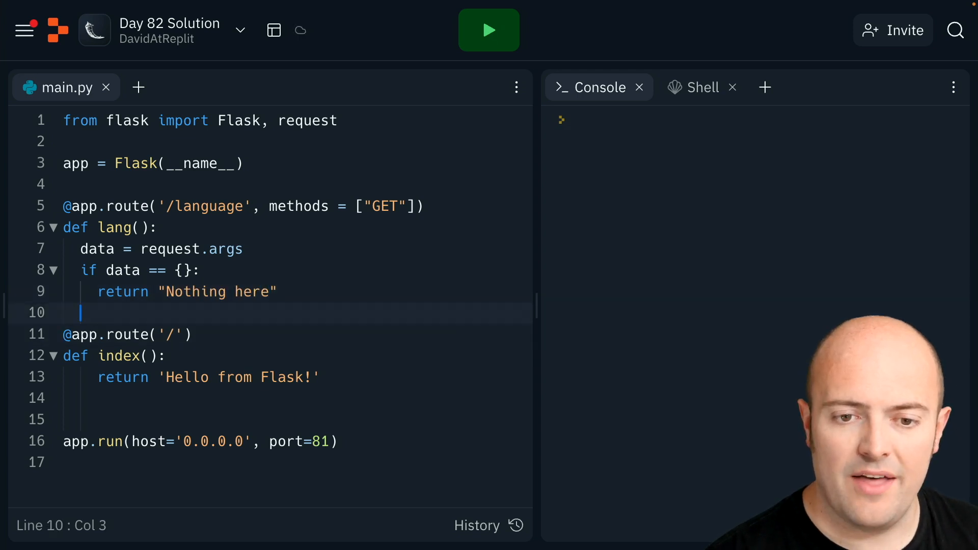
- Return "Hello, and welcome to our wonderful website!" when data["lang"] equals "eng"
text(if data)
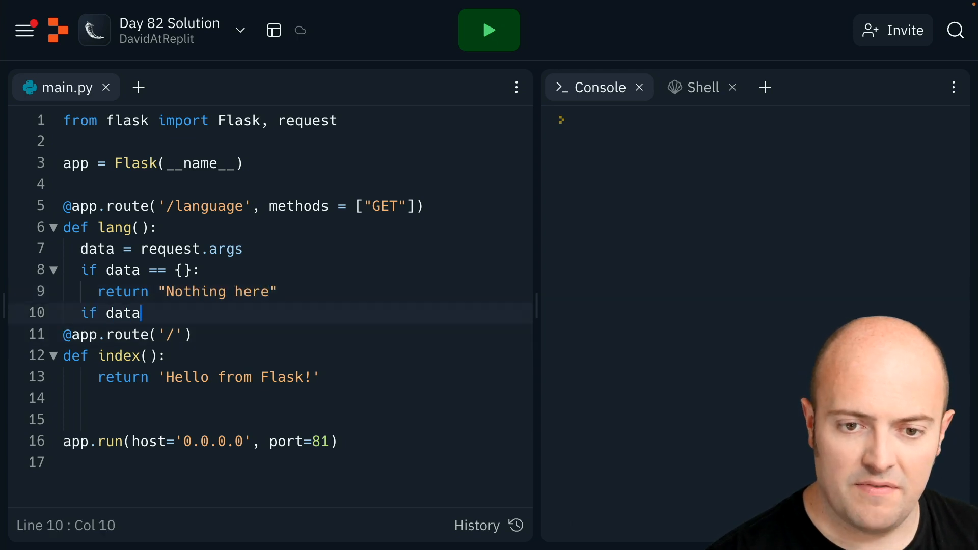
text(["lang"])
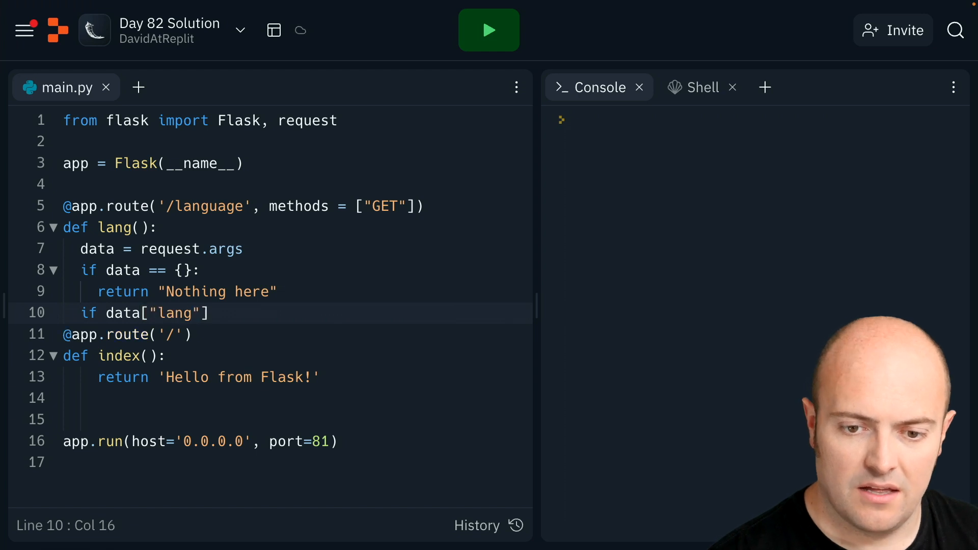
text(=="")
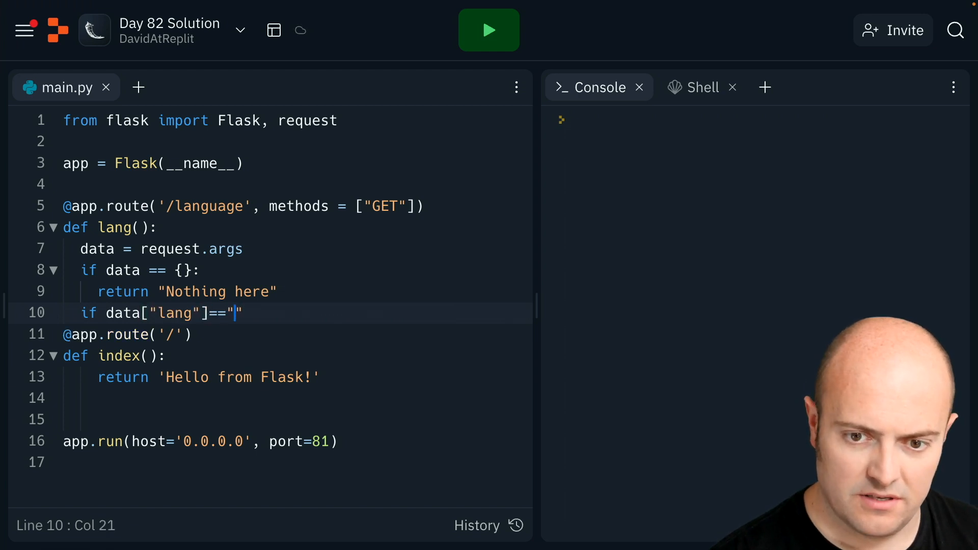
text(eng)
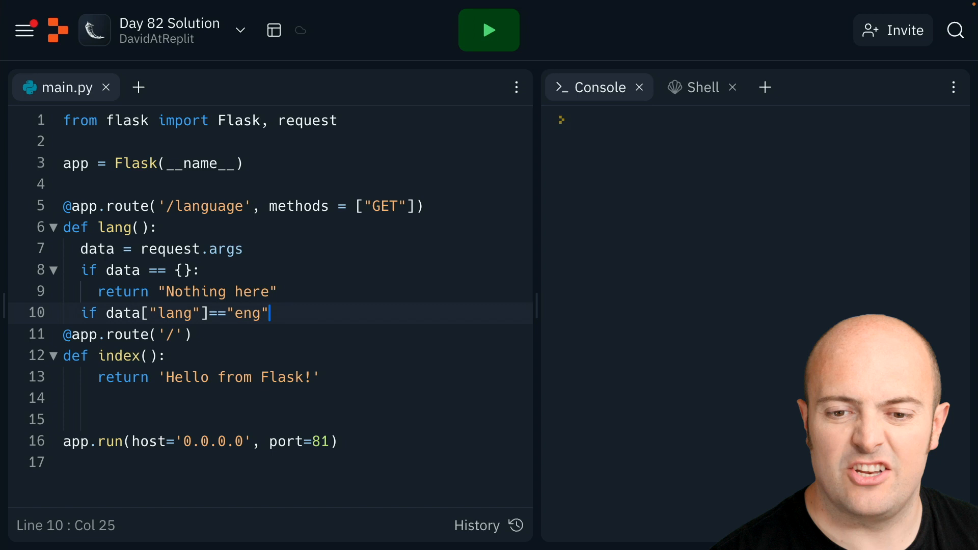
key(enter)
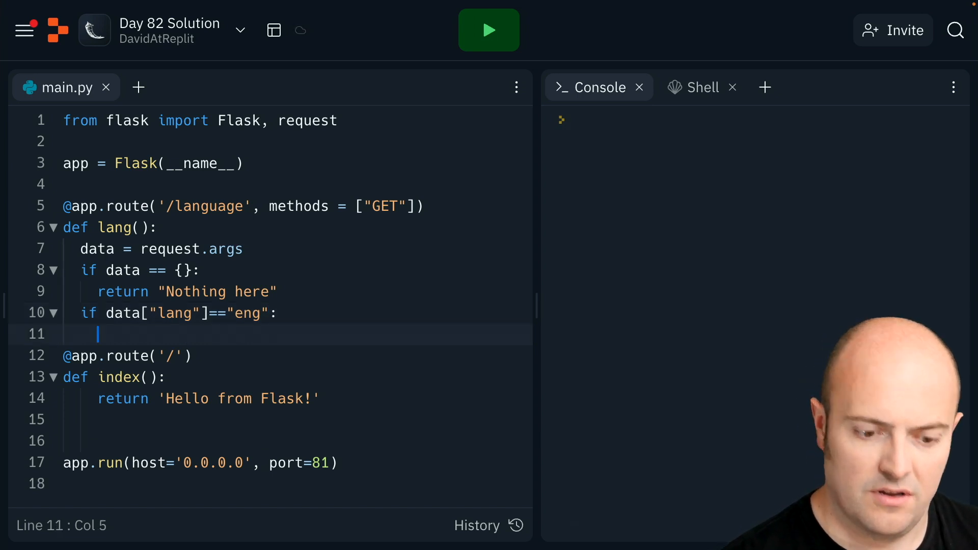
text(return)
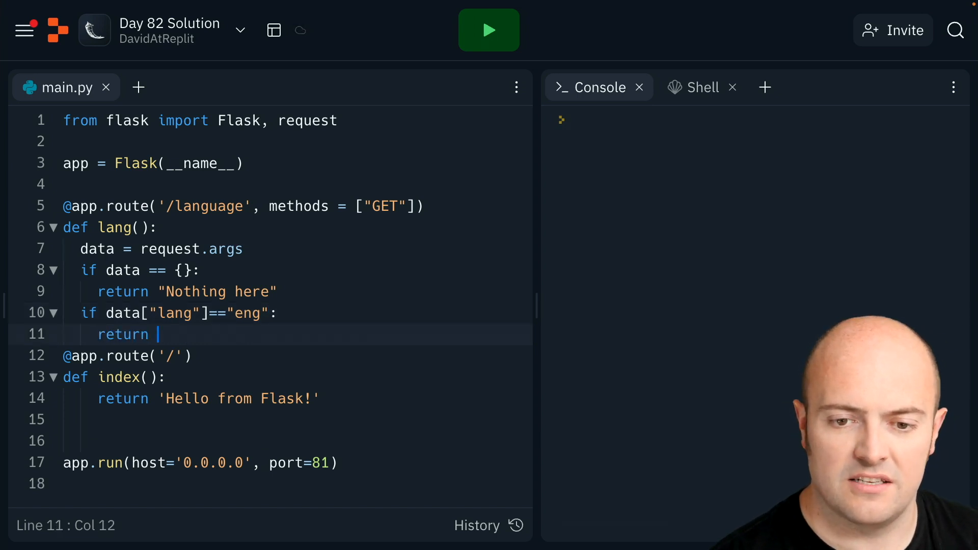
text("Hello, and welcome")
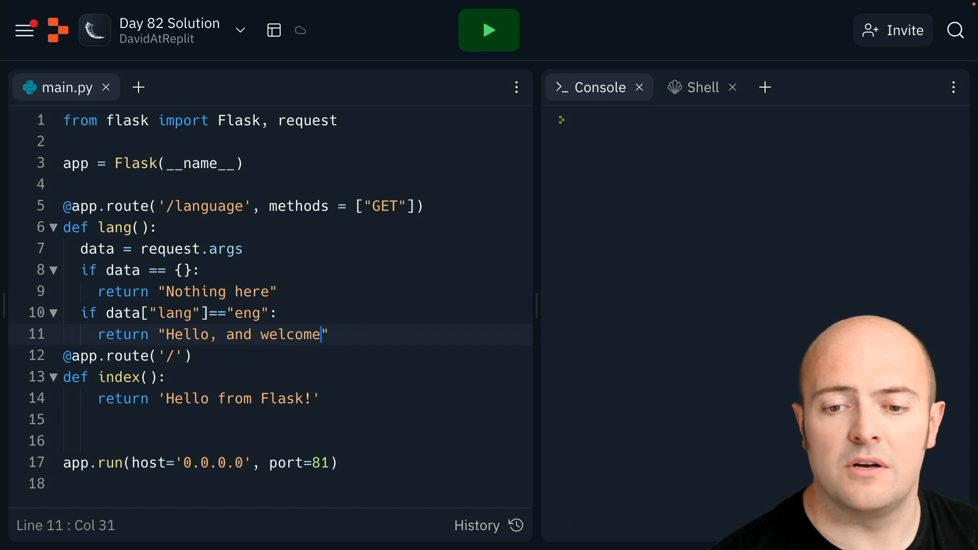
text(to our wonderful website!)
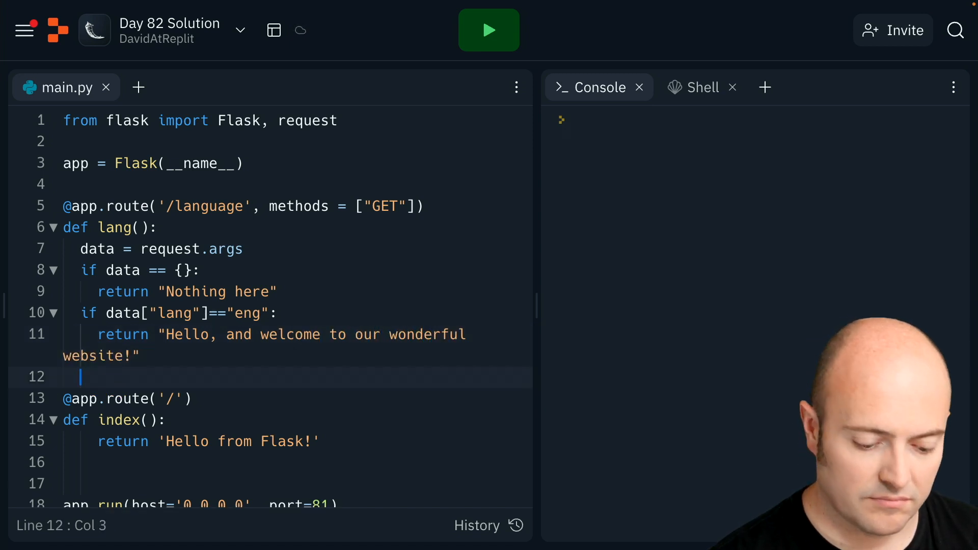
- Add an elif branch returning "Helo, a chroeso i'n gwefan wych!" when data["lang"] equals "wel"
text(elif)
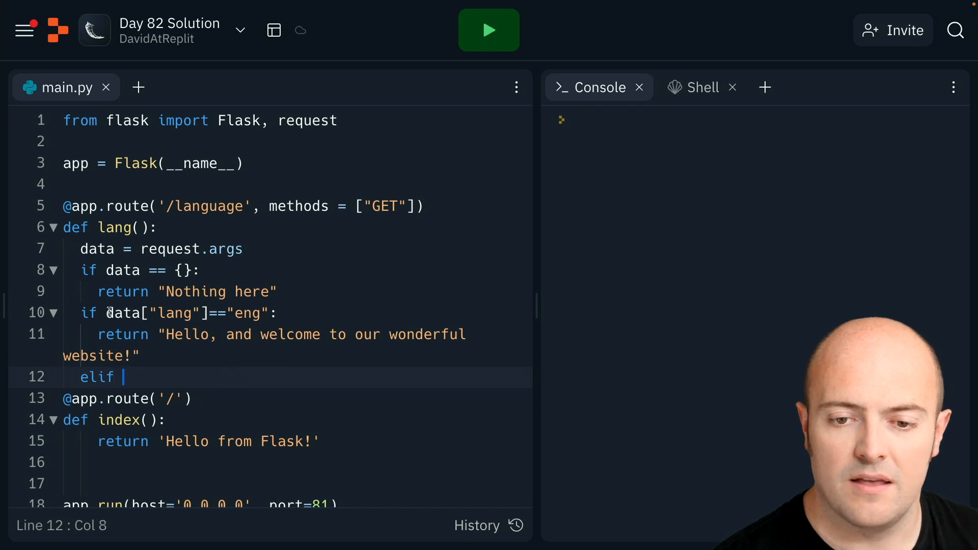
mouse_move(179, 374)
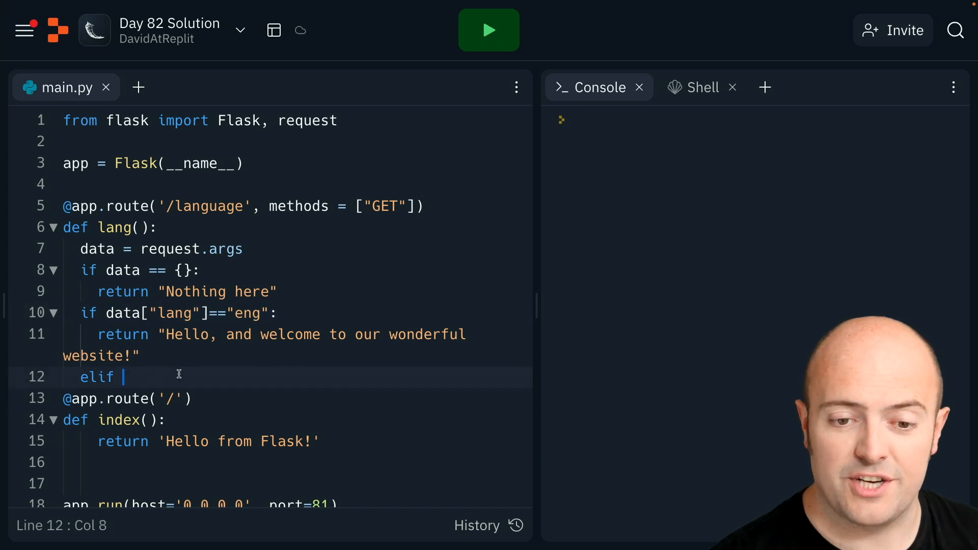
text(data["lang"]=="welsh":)
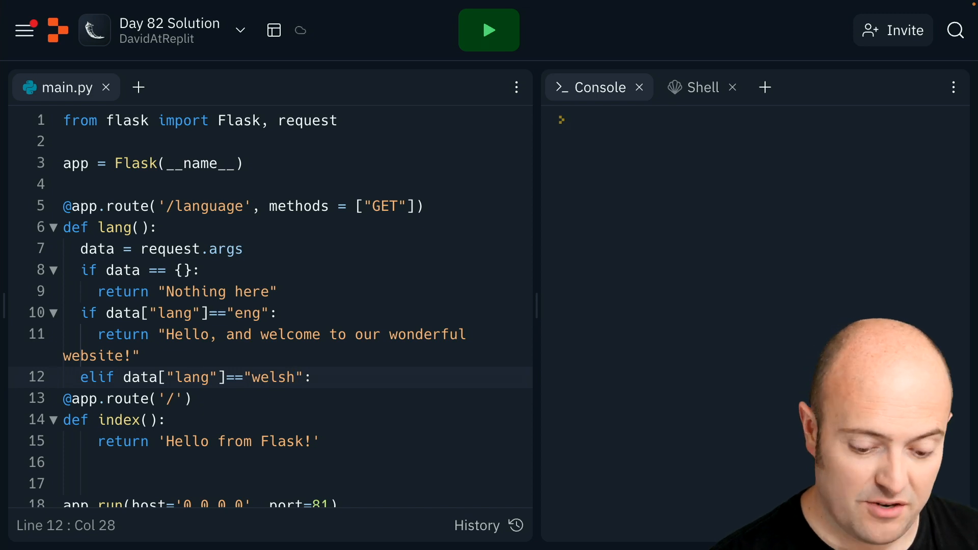
key(Backspace)
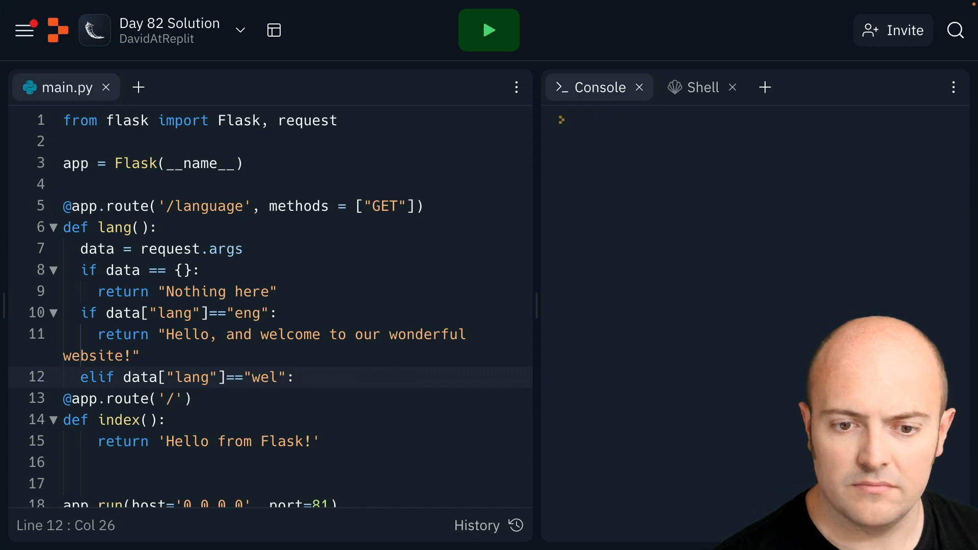
text(ret)
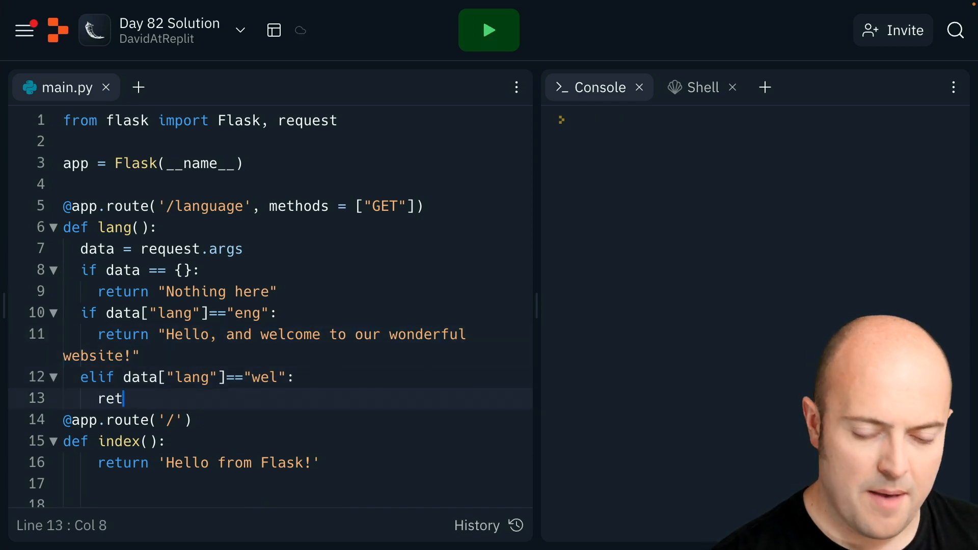
text(urn "Helo, a chroeso i'n gwefan wych!")
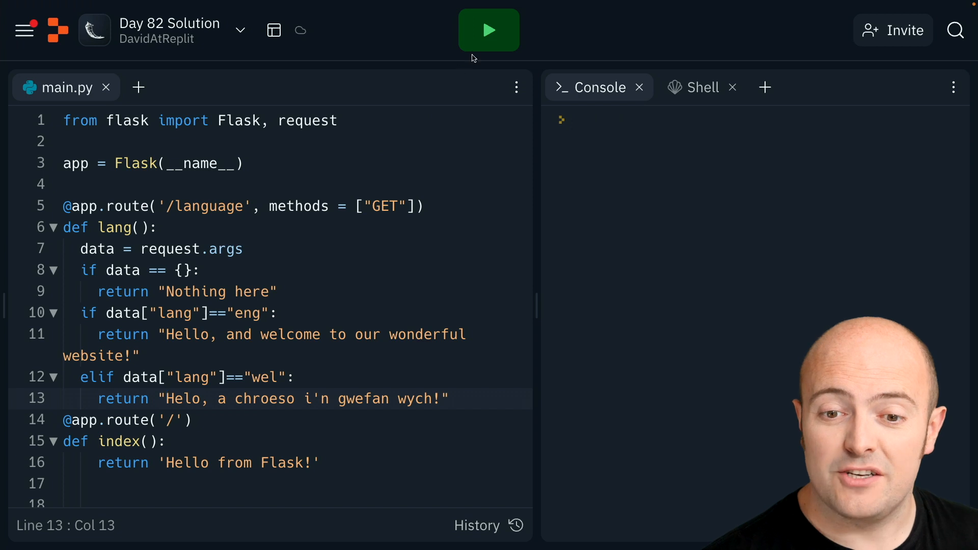
- Run the Flask app so the webview shows "Hello from Flask!"
click(489, 30)
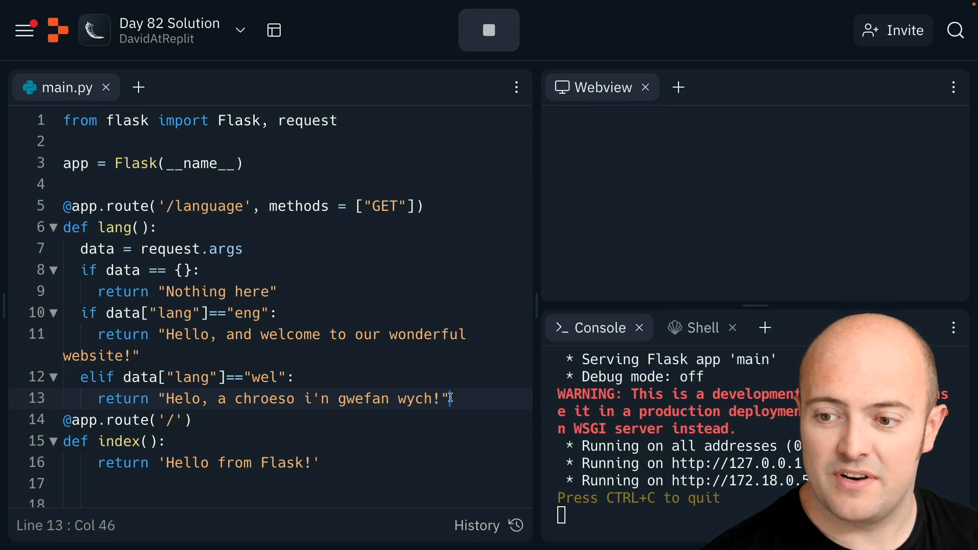
key(Enter)
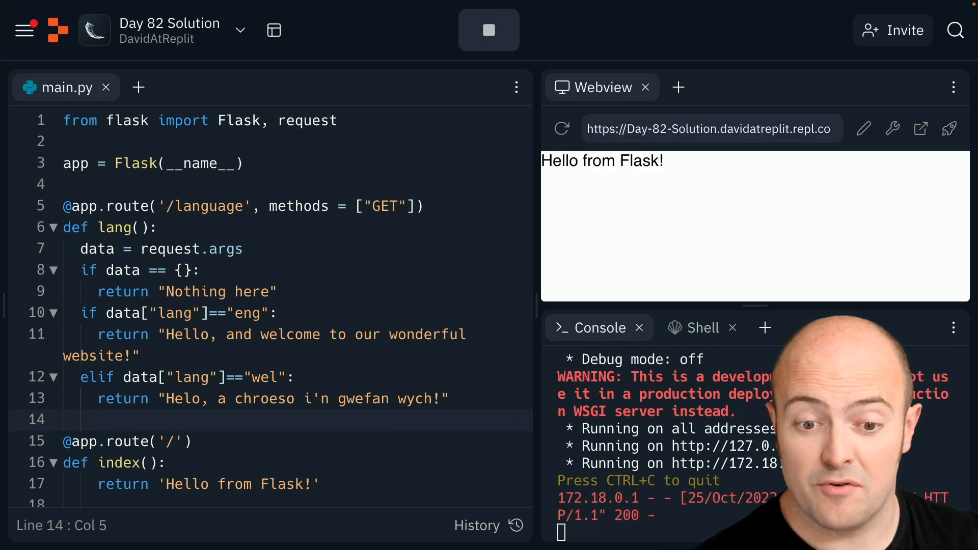
mouse_move(873, 85)
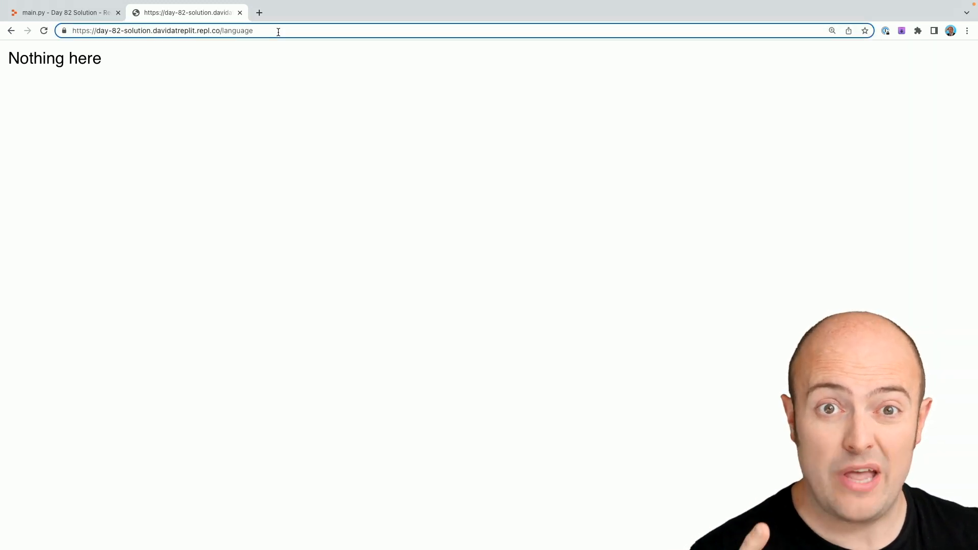
- Load /language with ?lang=eng, then with lang=wel, dismissing the Translate popup
text(?lan)
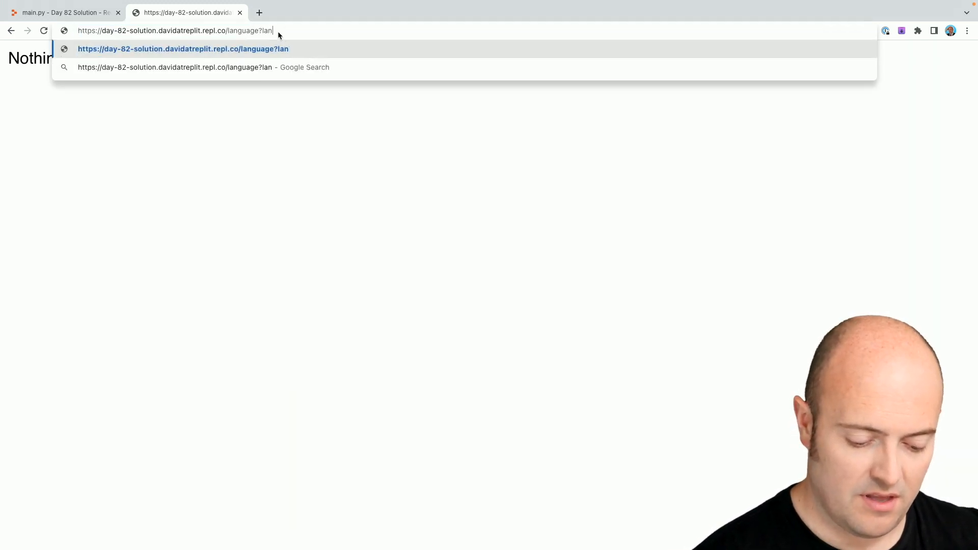
text(g=eng)
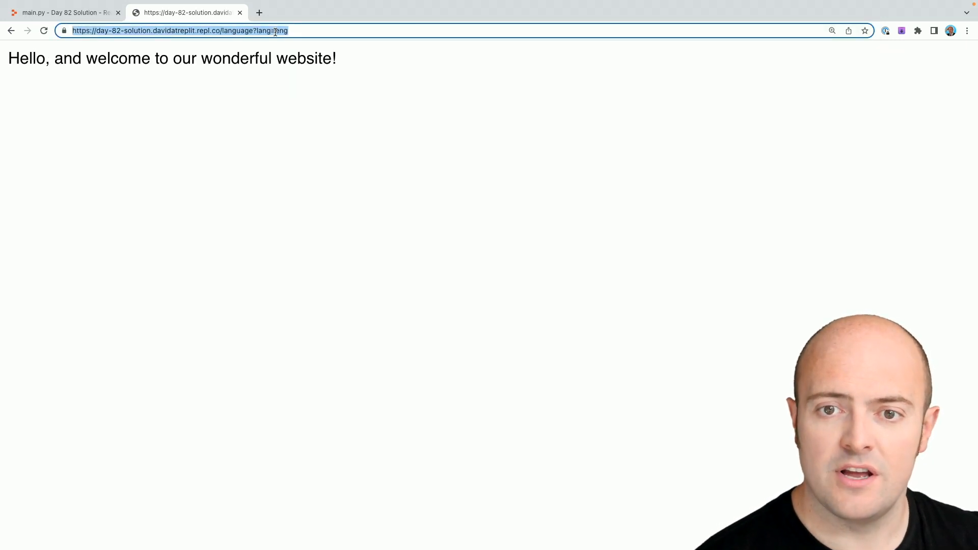
double_click(281, 31)
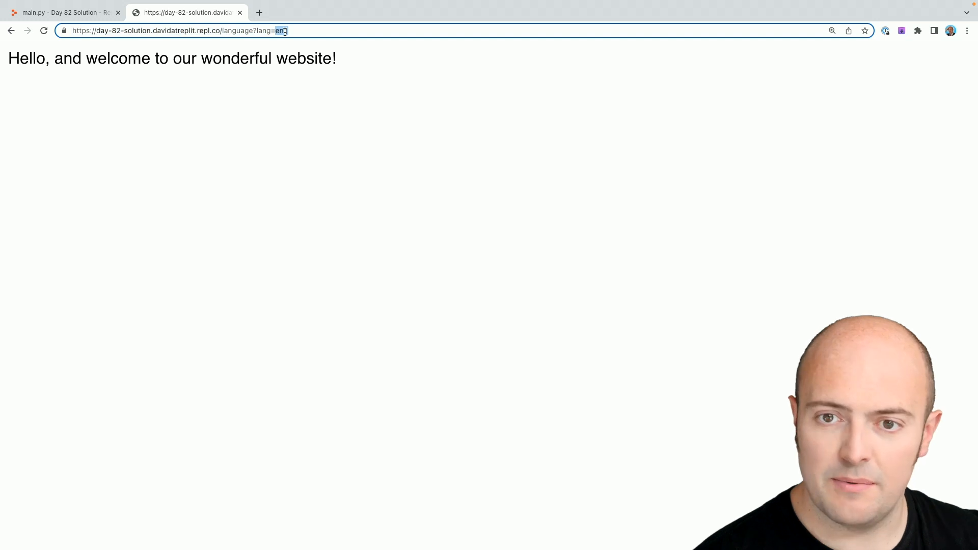
click(815, 29)
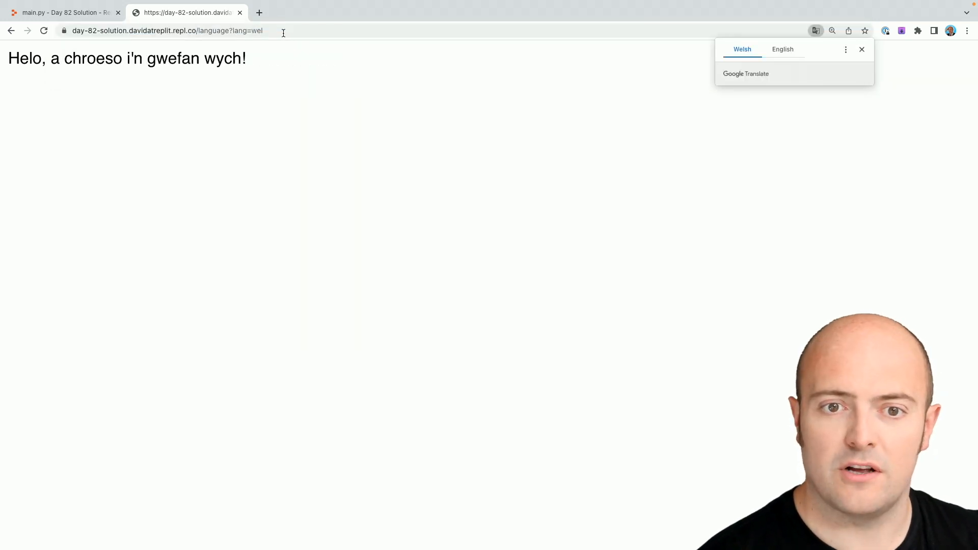
click(862, 49)
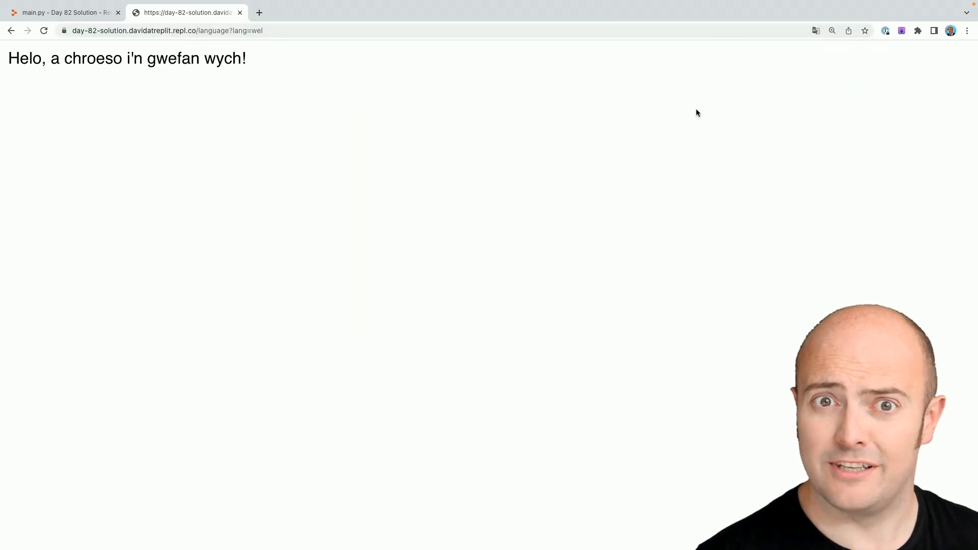